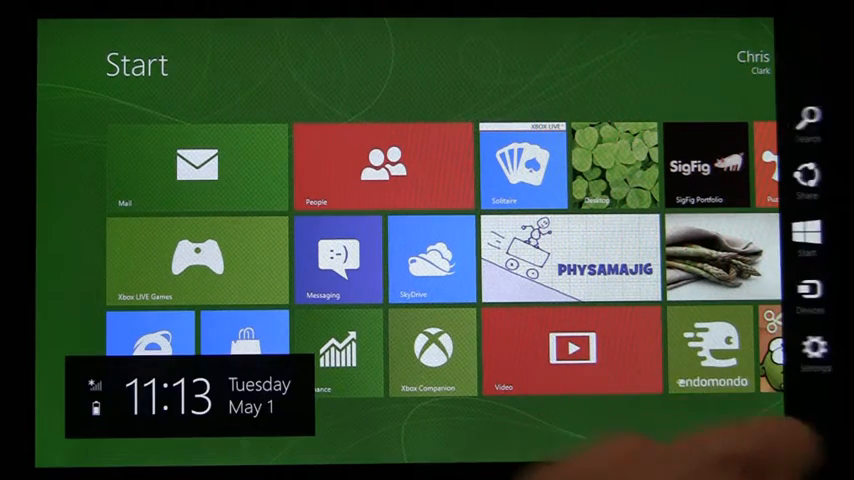
Open the Settings charm and go to More PC settings
{"action": "left_click", "coordinate": [814, 348]}
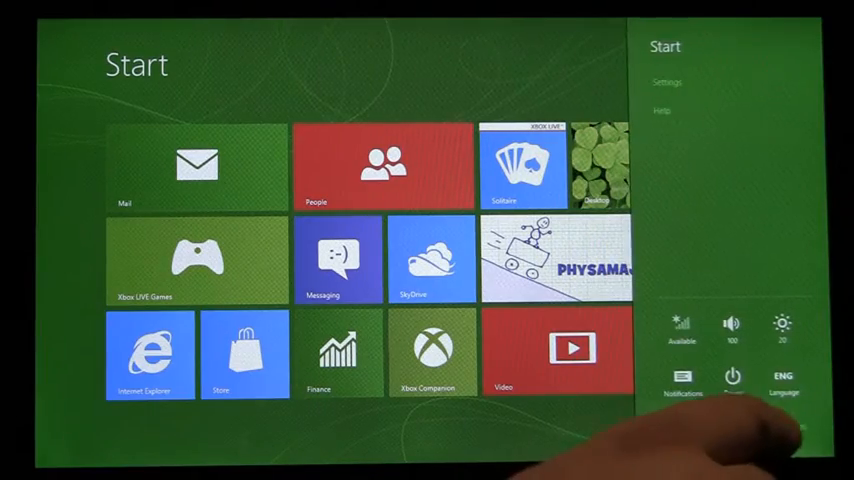
{"action": "left_click", "coordinate": [663, 82]}
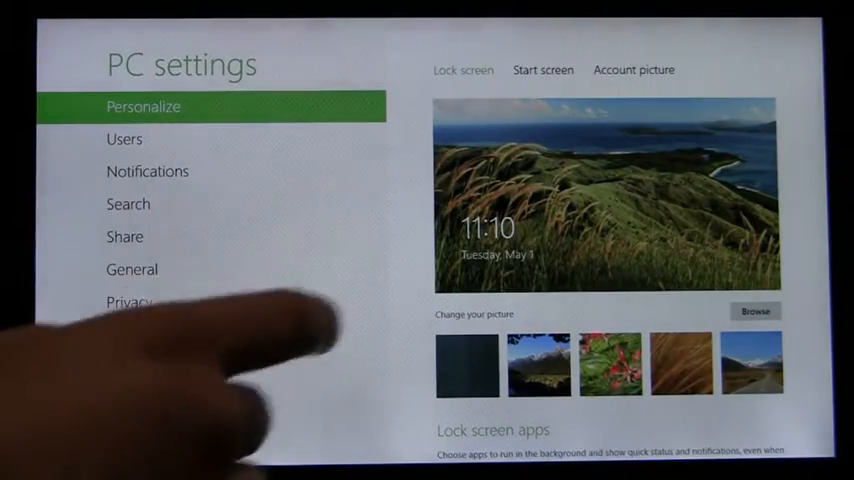
In General settings, choose Advanced startup's Restart now to reboot into recovery options
{"action": "left_click", "coordinate": [131, 269]}
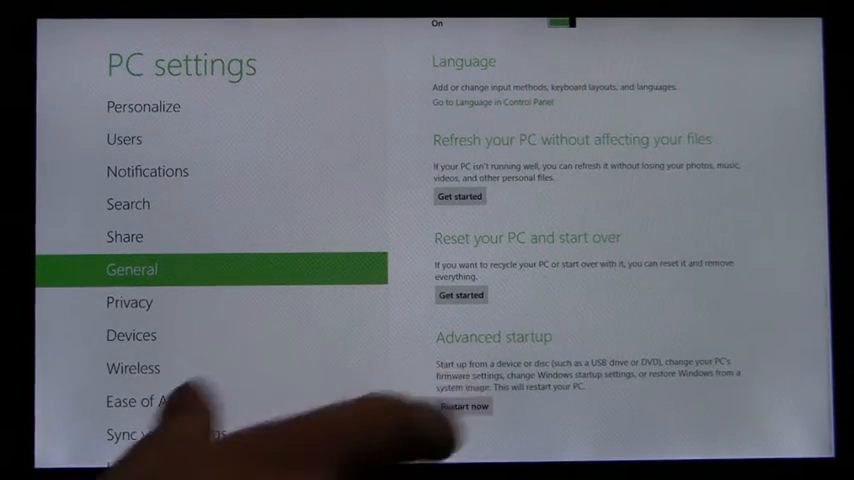
{"action": "left_click", "coordinate": [464, 406]}
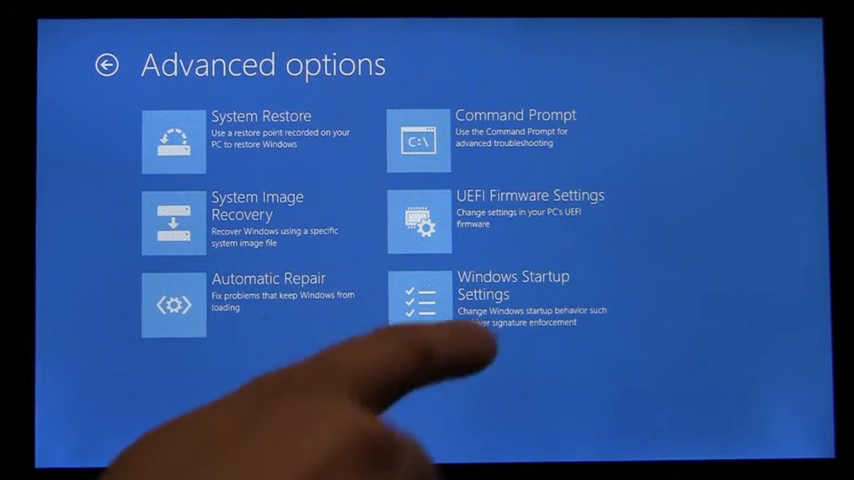
Select Windows Startup Settings from the Advanced options menu
{"action": "left_click", "coordinate": [511, 286]}
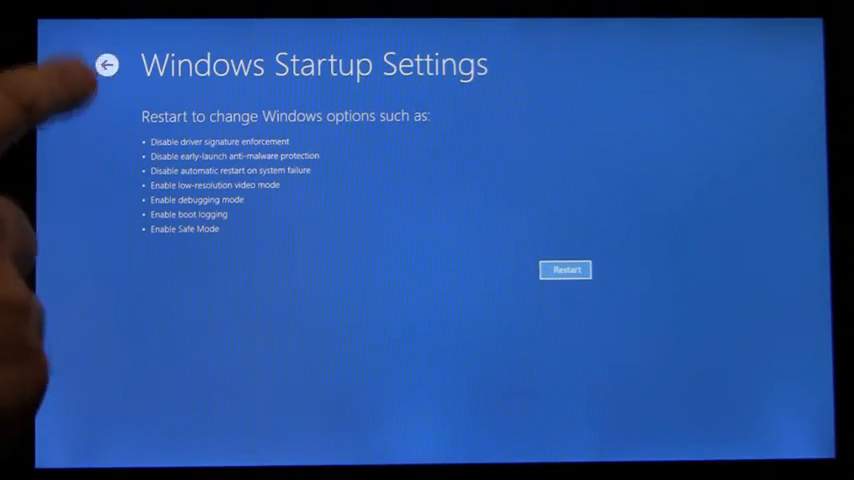
Back out of the Windows Startup Settings page via the top-left arrow
{"action": "left_click", "coordinate": [107, 64]}
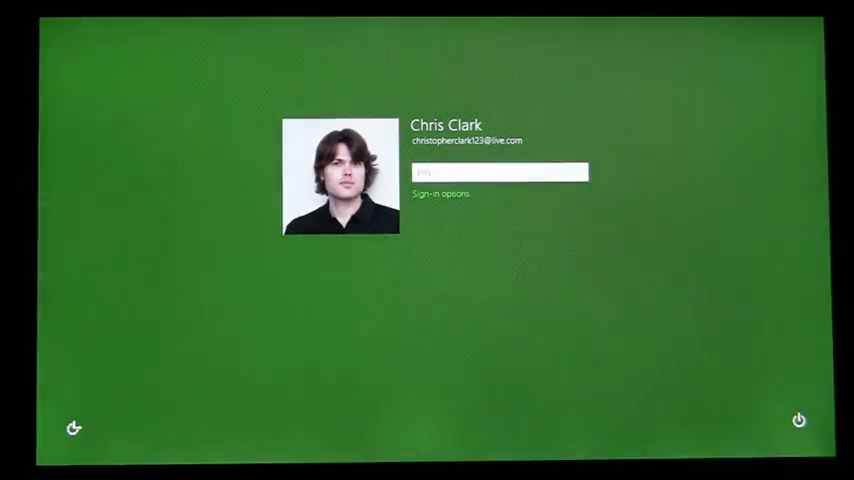
Open the logon screen's power menu showing Sleep, Shut down and Restart
{"action": "left_click", "coordinate": [798, 419]}
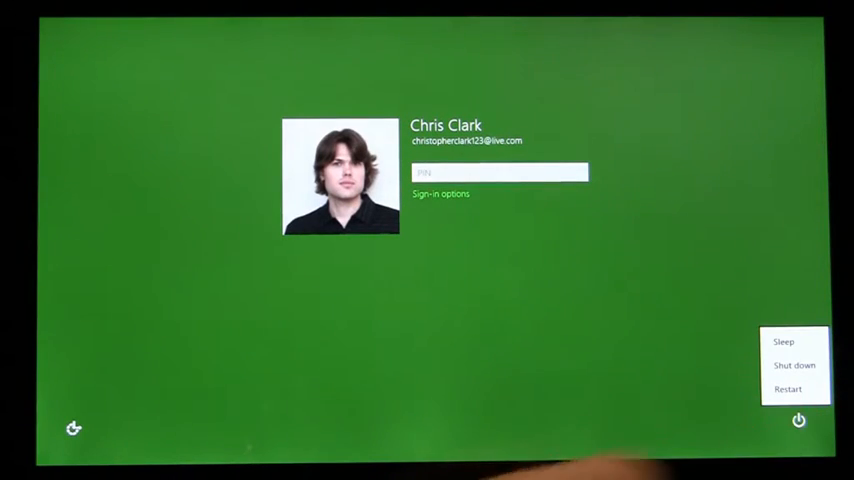